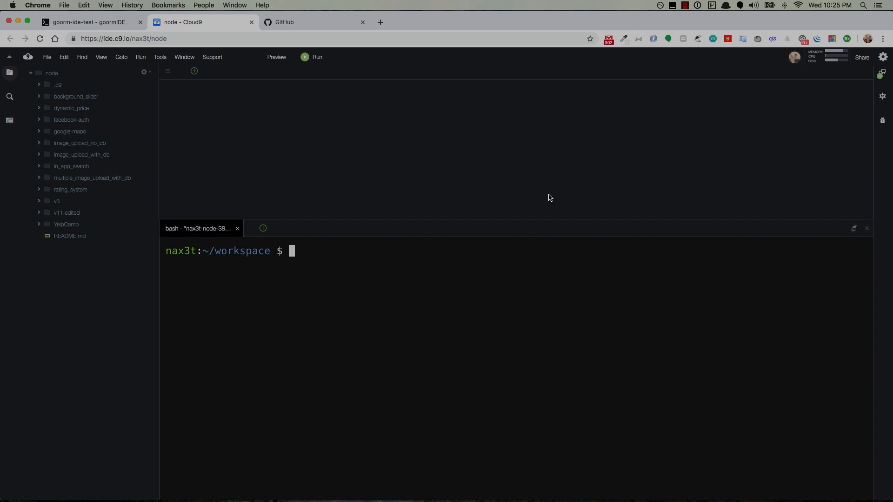
{"action": "mouse_move", "coordinate": [431, 218]}
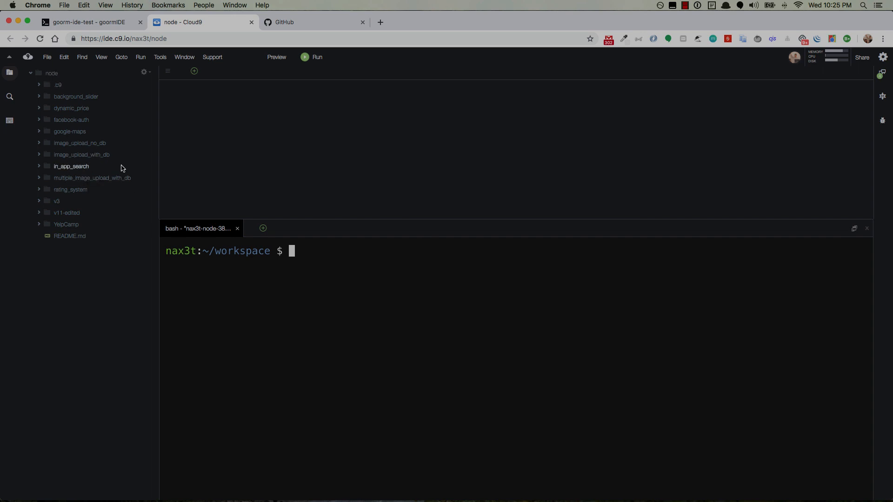
{"action": "mouse_move", "coordinate": [60, 167]}
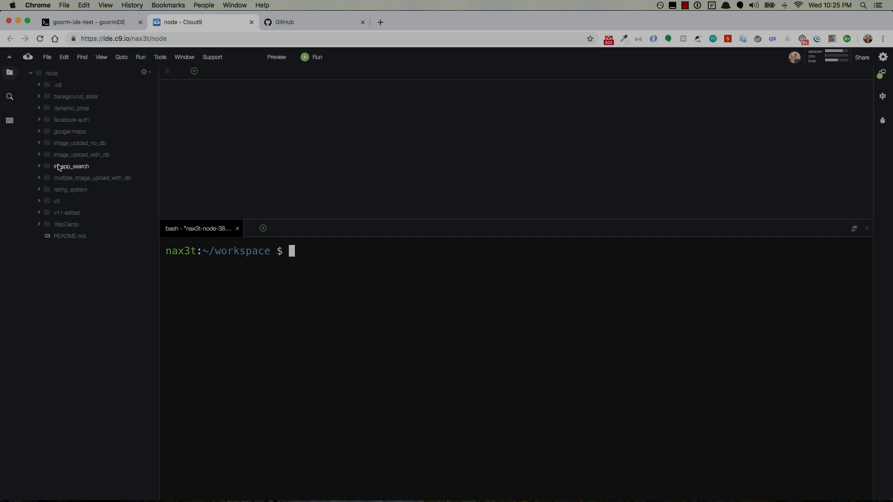
{"action": "mouse_move", "coordinate": [319, 159]}
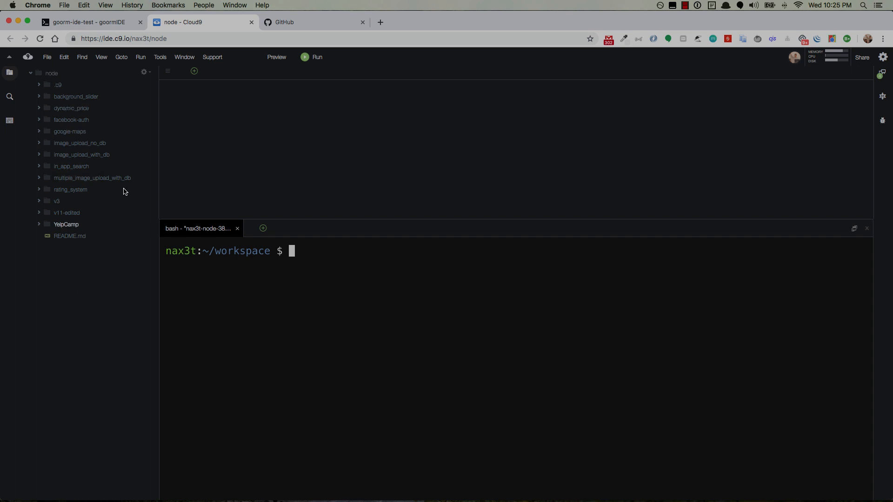
Step: Glance at the goormIDE workspace tab, then come back to the Cloud9 workspace
{"action": "left_click", "coordinate": [83, 22]}
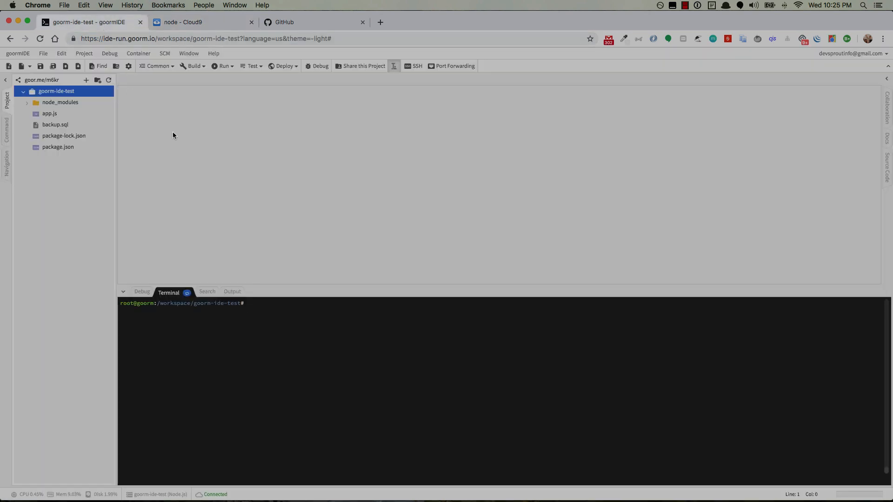
{"action": "left_click", "coordinate": [183, 22]}
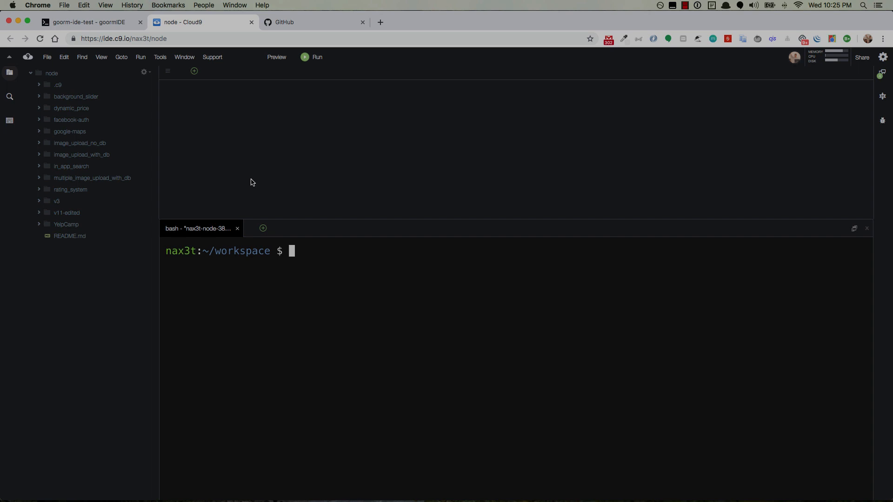
{"action": "mouse_move", "coordinate": [251, 177]}
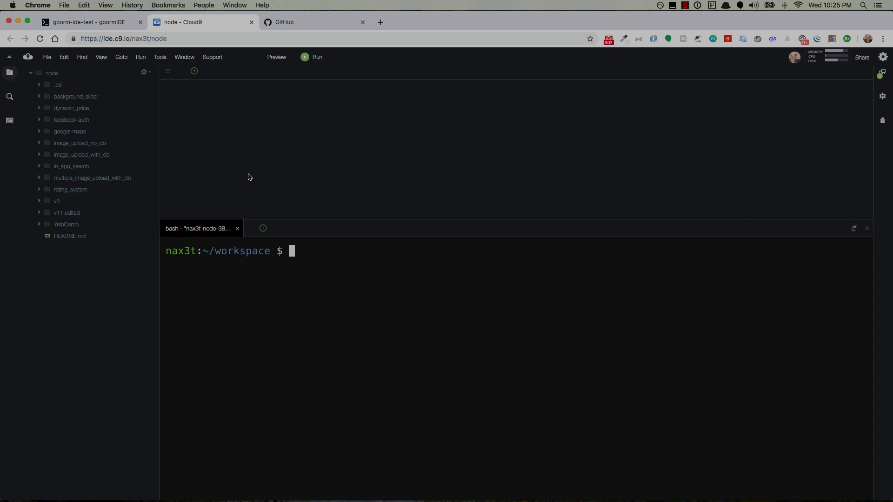
{"action": "mouse_move", "coordinate": [249, 175]}
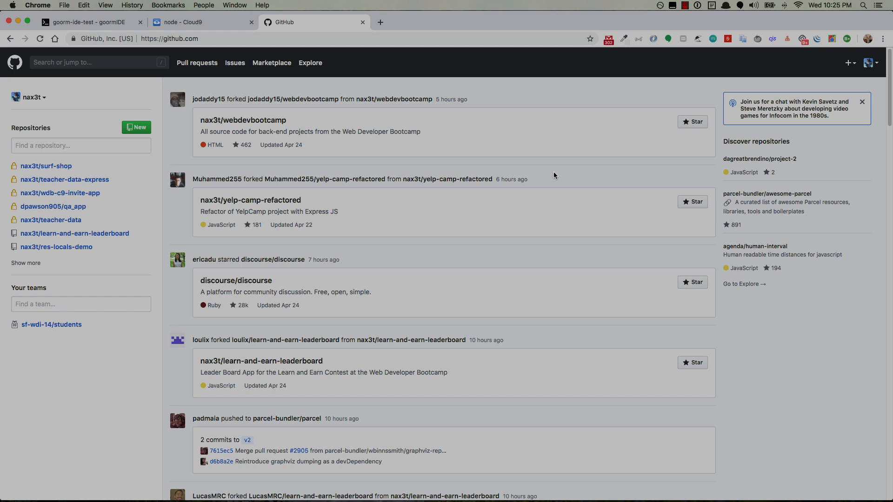
Step: Create a new private GitHub repository named 'c9backup'
{"action": "left_click", "coordinate": [848, 63]}
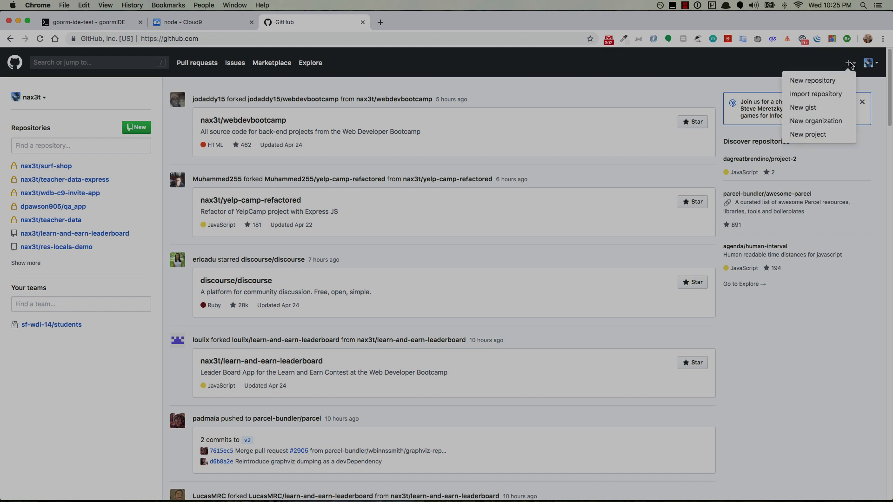
{"action": "left_click", "coordinate": [812, 80]}
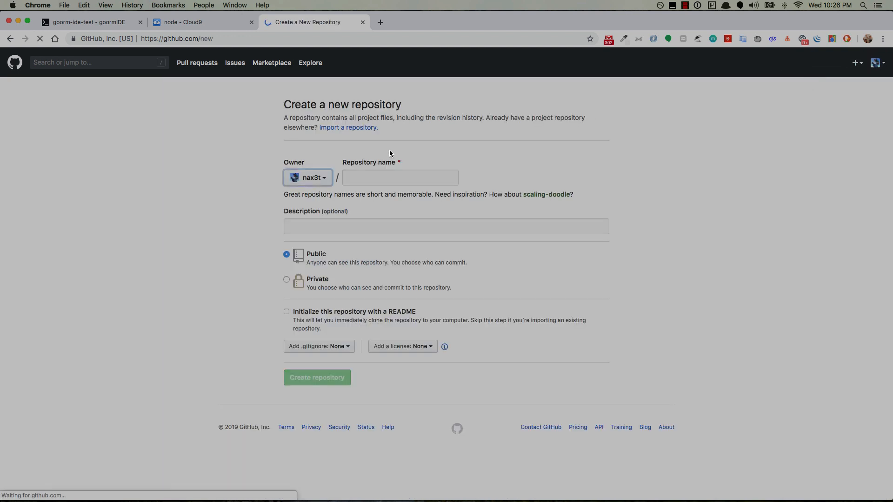
{"action": "left_click", "coordinate": [400, 177]}
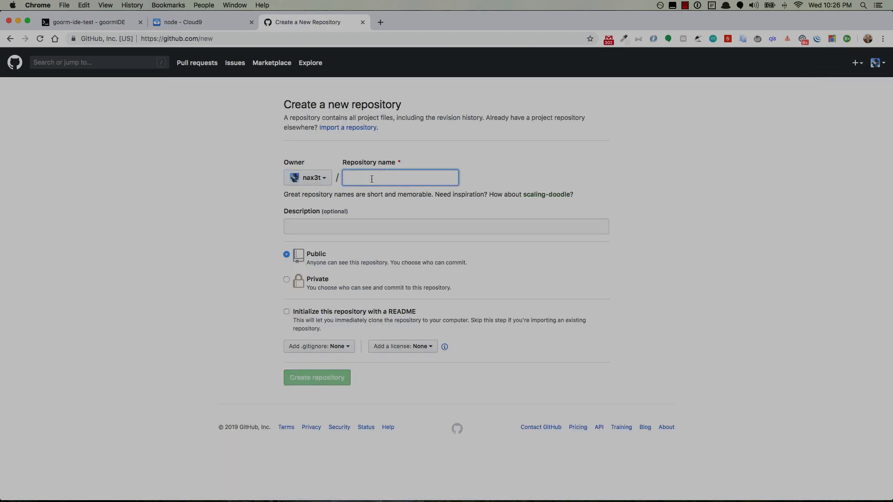
{"action": "type", "text": "c9backup"}
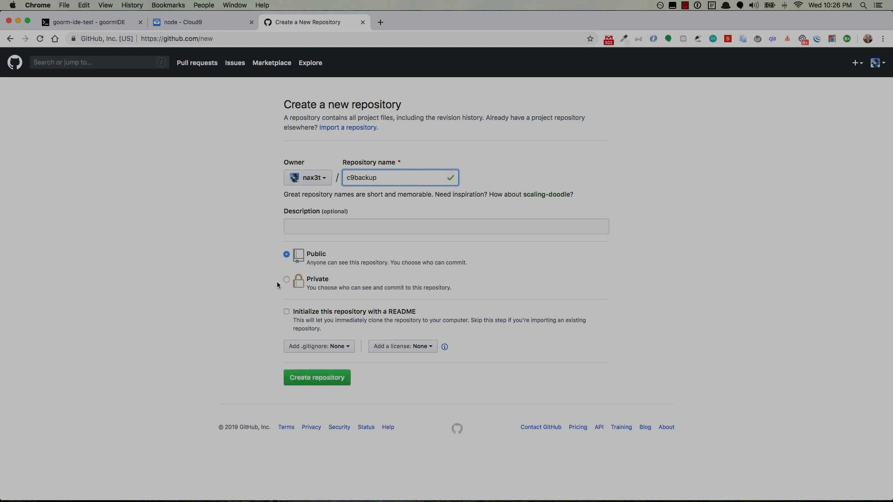
{"action": "left_click", "coordinate": [287, 280]}
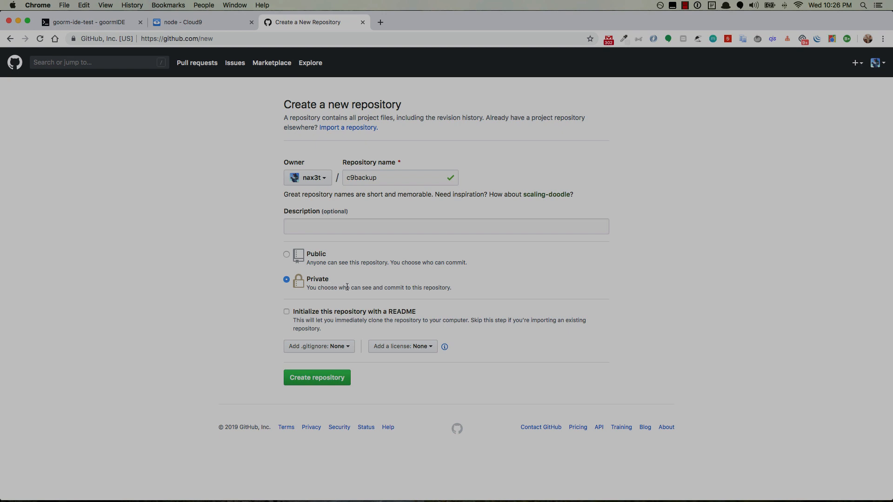
{"action": "left_click", "coordinate": [317, 378]}
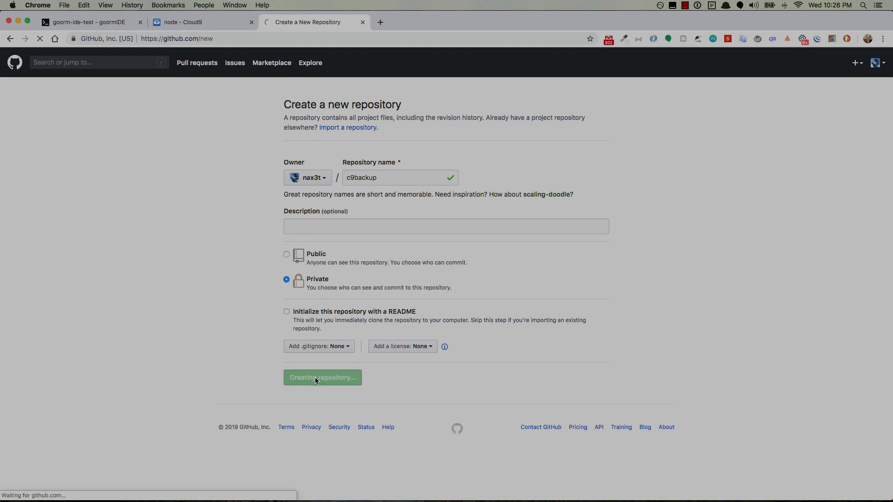
{"action": "left_click", "coordinate": [322, 378]}
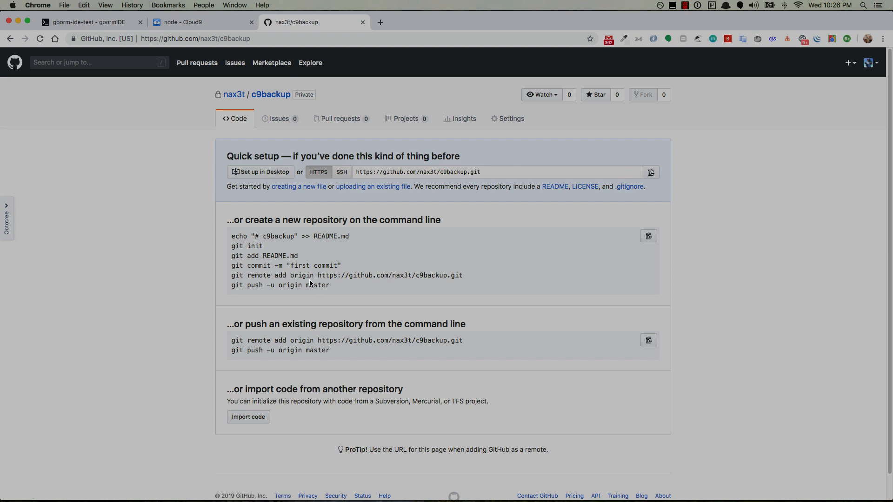
Step: Select the git setup commands on the quick-setup page, then return to Cloud9
{"action": "left_click_drag", "start_coordinate": [231, 236], "coordinate": [328, 285]}
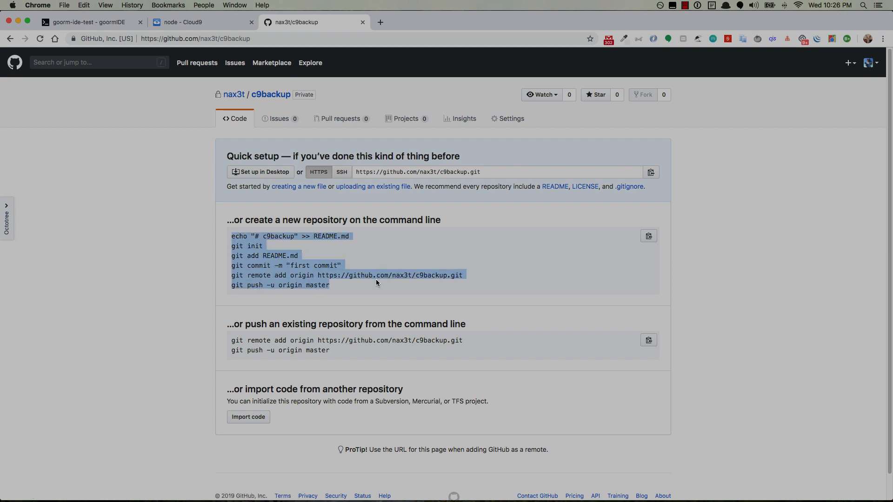
{"action": "mouse_move", "coordinate": [335, 265]}
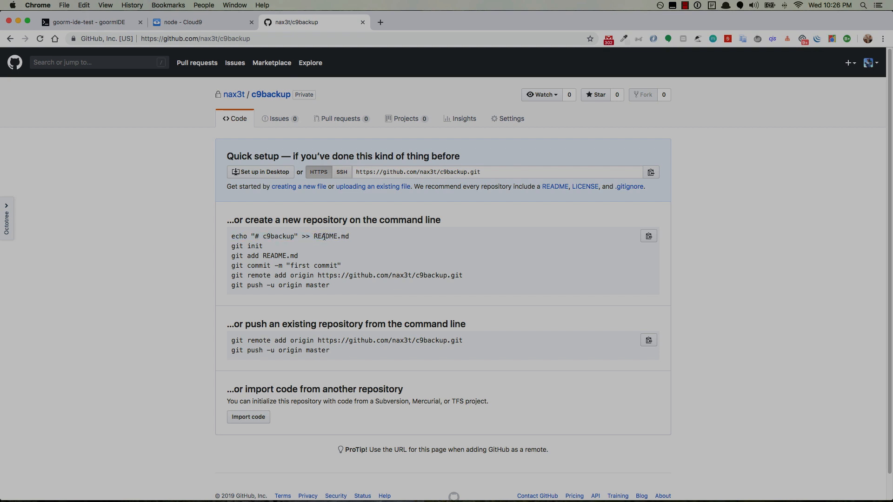
{"action": "left_click_drag", "start_coordinate": [231, 275], "coordinate": [329, 285]}
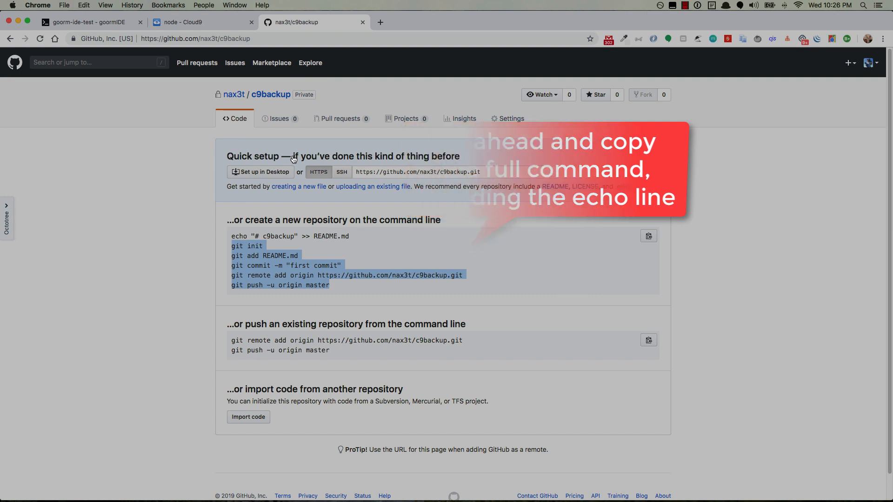
{"action": "left_click", "coordinate": [181, 22]}
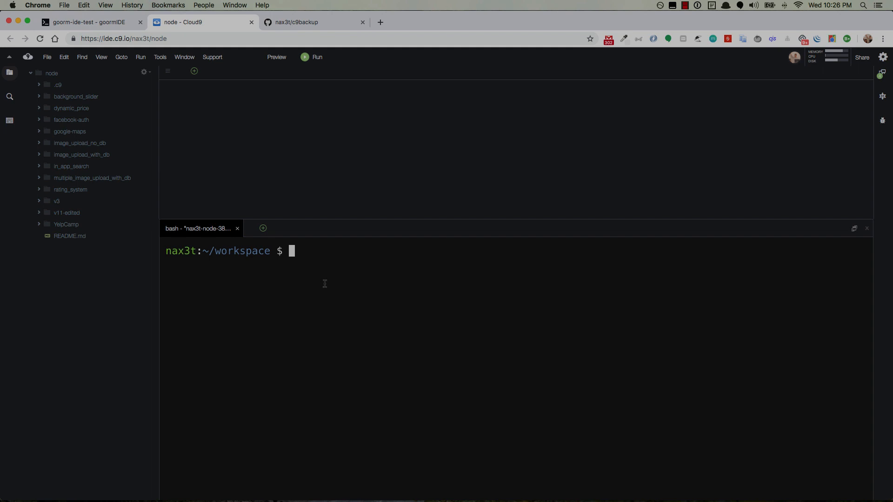
{"action": "mouse_move", "coordinate": [285, 277]}
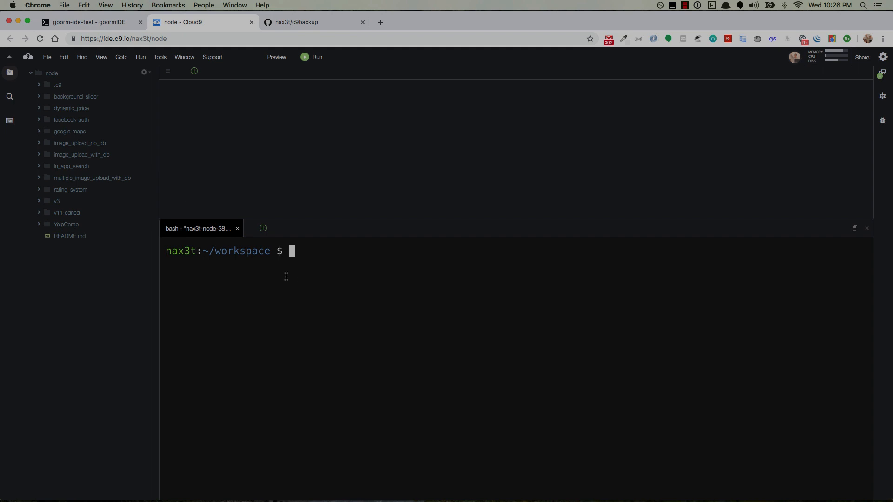
{"action": "mouse_move", "coordinate": [321, 257]}
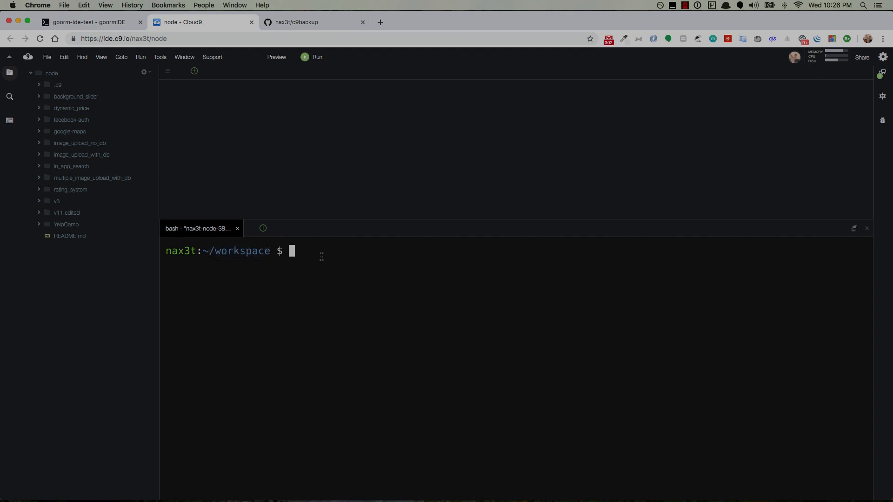
Step: From ~/workspace, push the README commit as user nax3t and check c9backup on GitHub
{"action": "type", "text": "cd"}
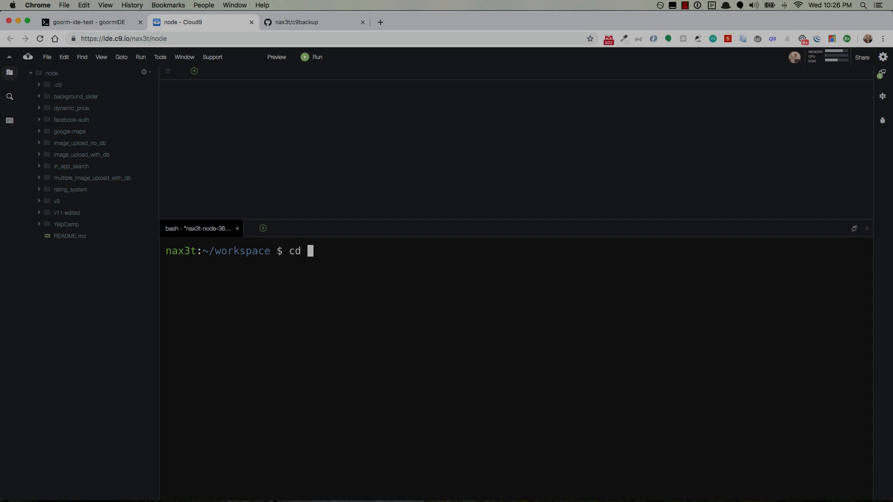
{"action": "type", "text": "~/workspace"}
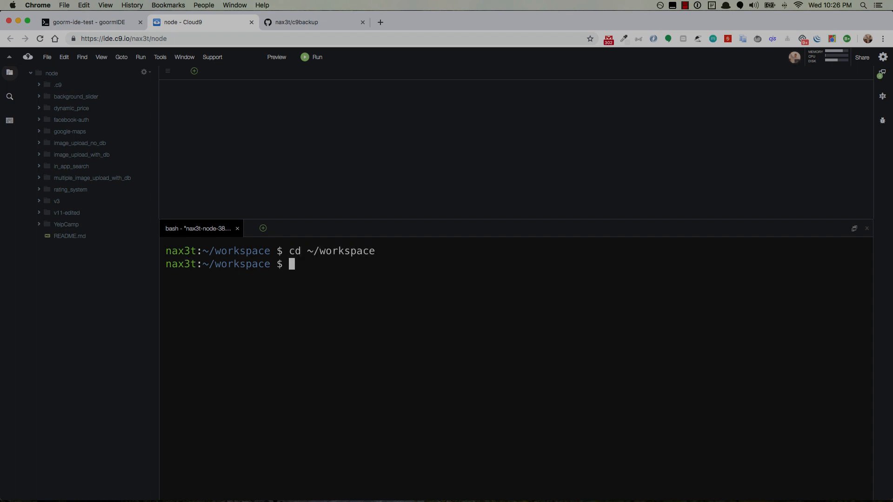
{"action": "mouse_move", "coordinate": [338, 291]}
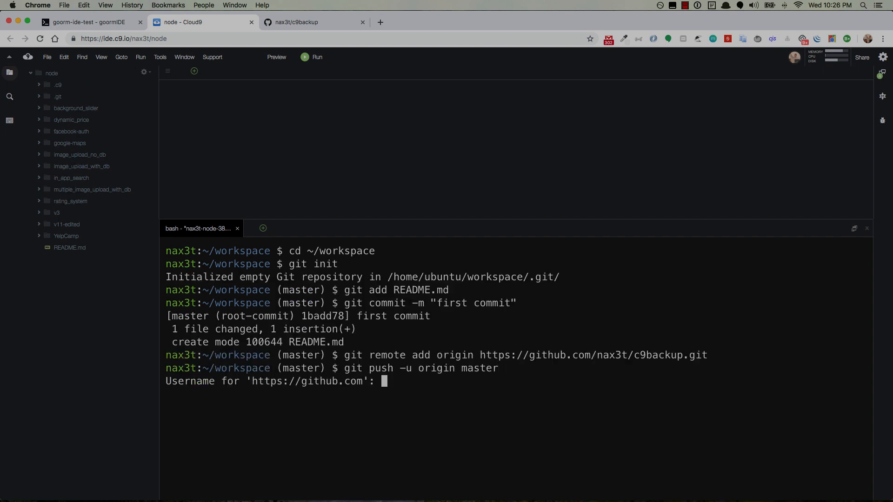
{"action": "type", "text": "nax3t"}
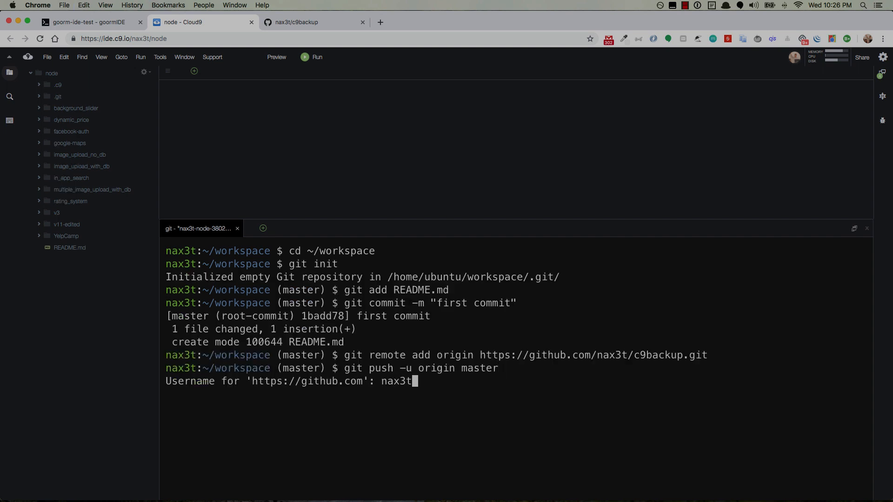
{"action": "key", "text": "Enter"}
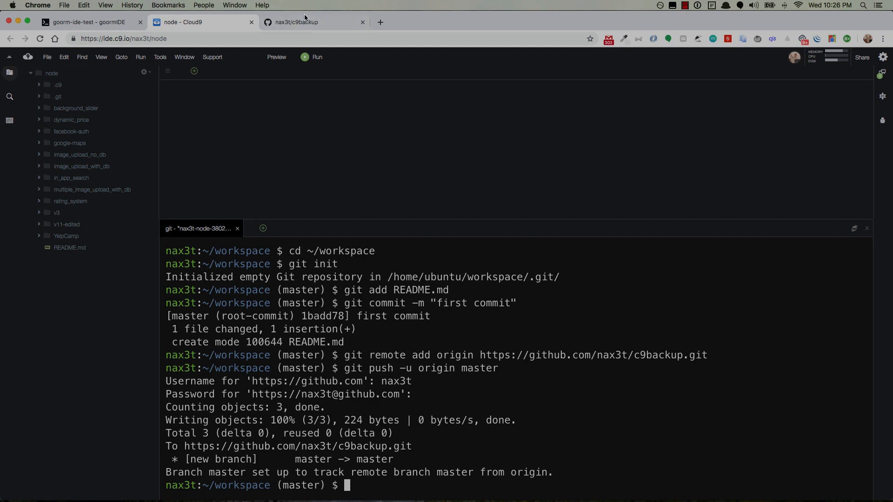
{"action": "left_click", "coordinate": [295, 21]}
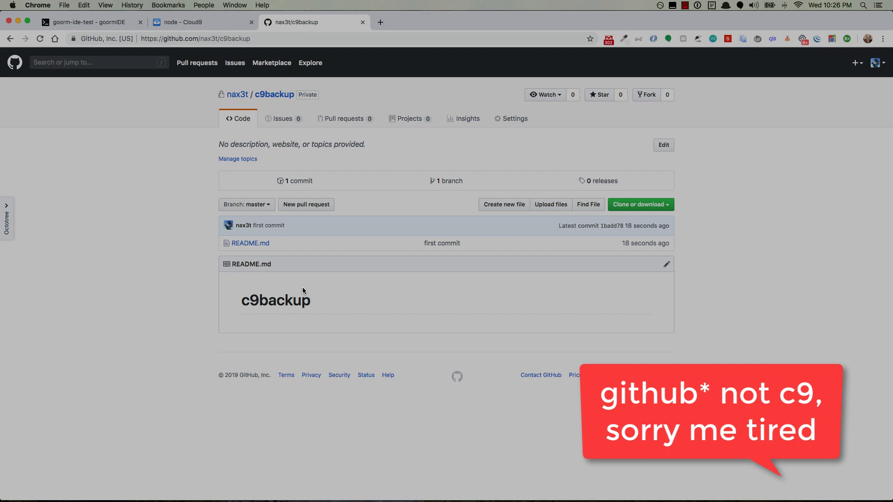
{"action": "left_click", "coordinate": [189, 22]}
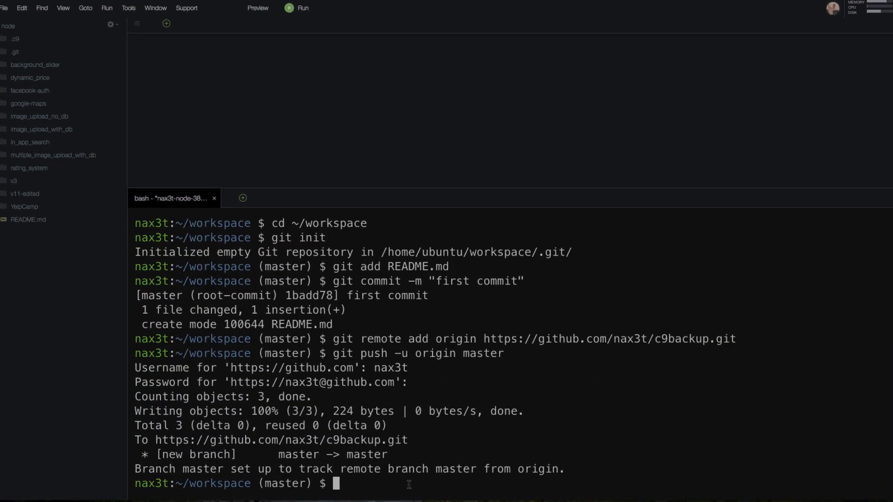
Step: Run git status to see untracked folders, then stage everything with git add
{"action": "type", "text": "git status"}
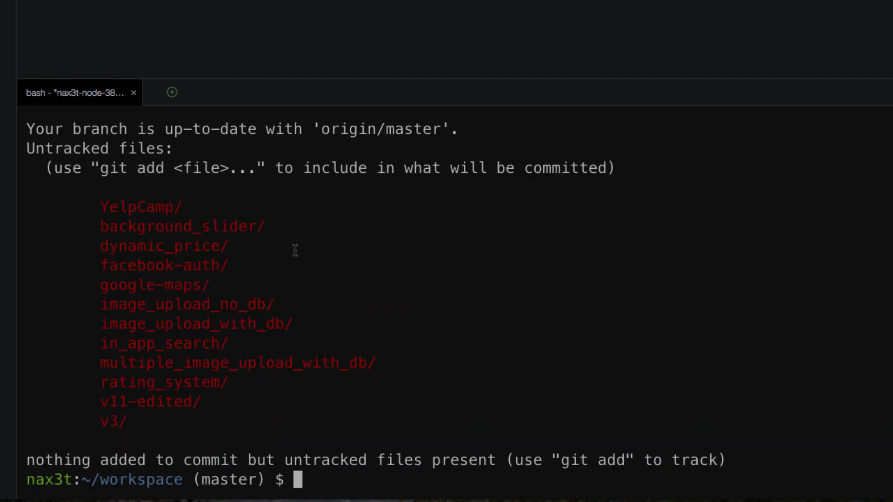
{"action": "mouse_move", "coordinate": [356, 479]}
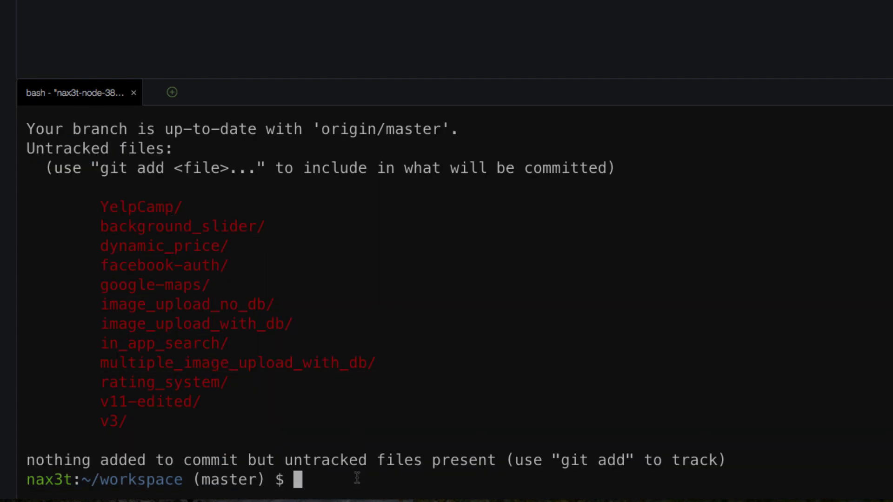
{"action": "type", "text": "git add ."}
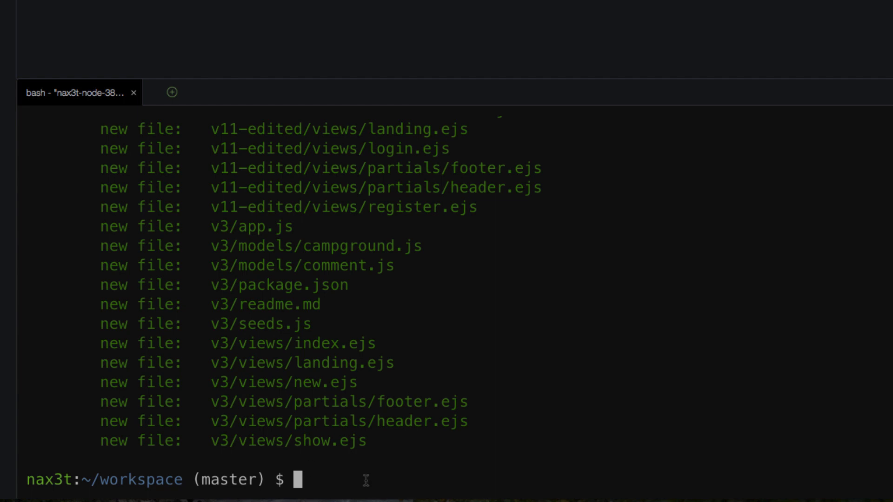
Step: Commit the staged files with message "init" and review the git log
{"action": "type", "text": "git commit -m"}
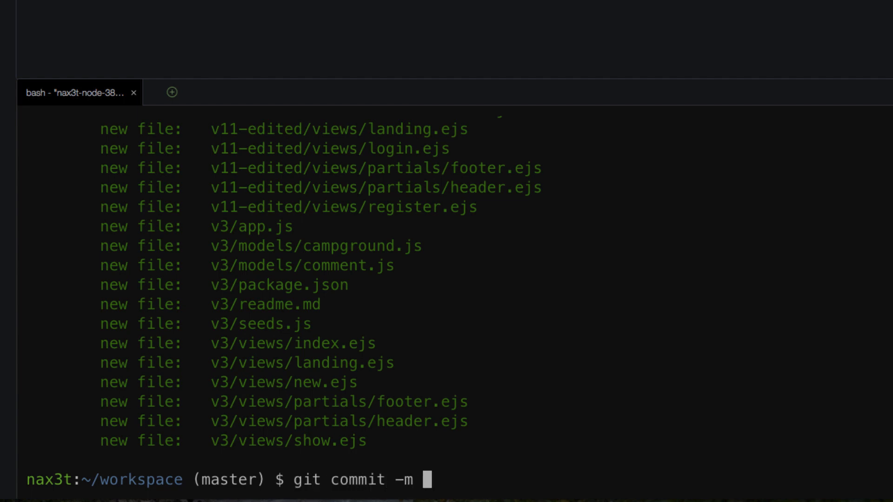
{"action": "type", "text": "\"init"}
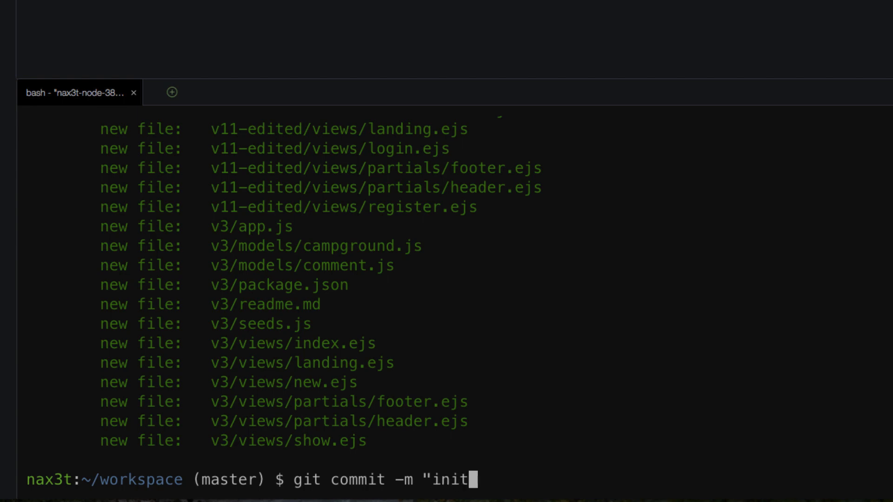
{"action": "key", "text": "Enter"}
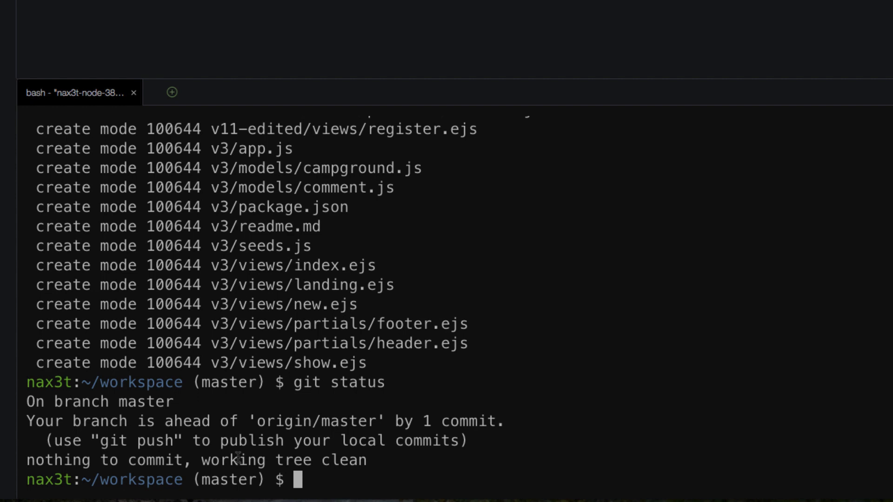
{"action": "type", "text": "git log"}
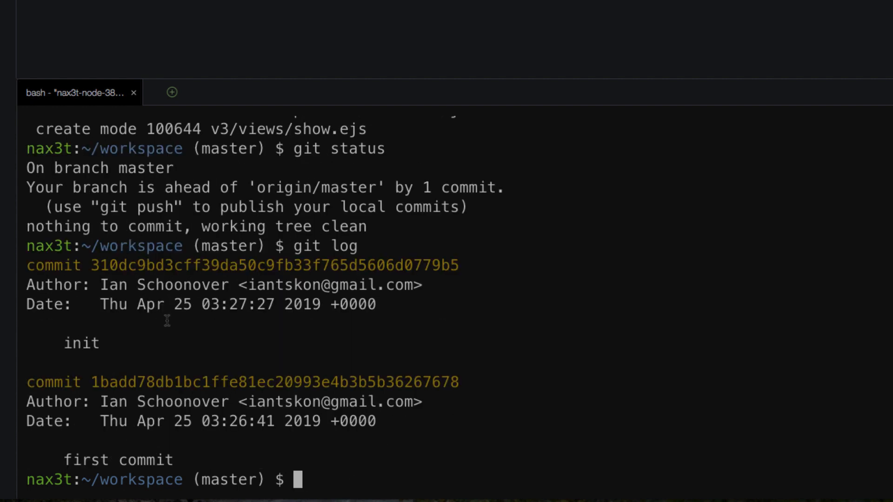
{"action": "type", "text": "q"}
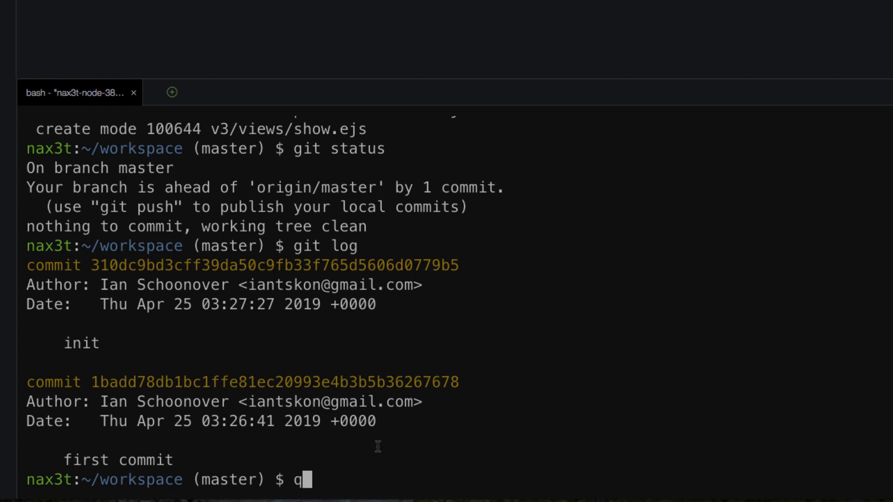
Step: Run git push origin master to upload the init commit
{"action": "type", "text": "git push"}
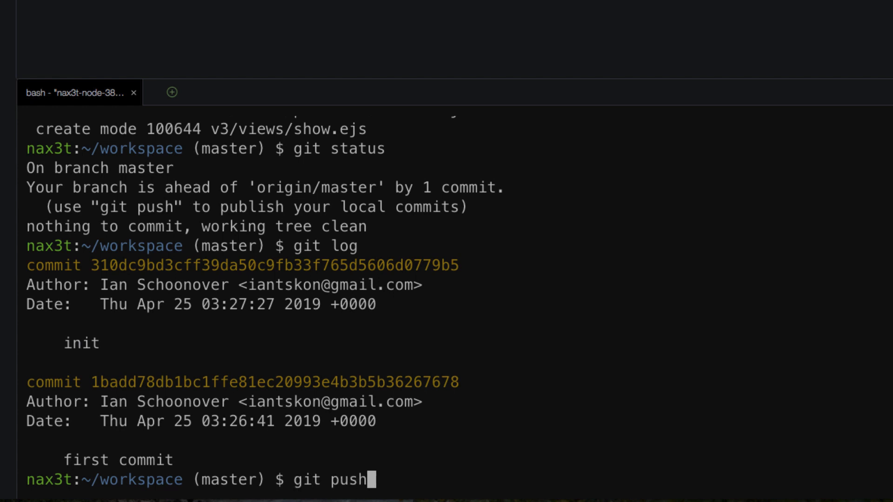
{"action": "type", "text": "origin master"}
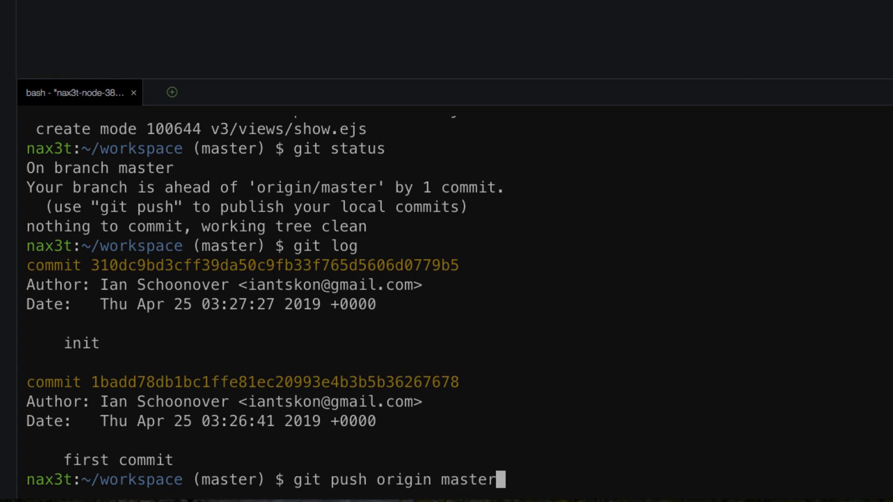
{"action": "key", "text": "Enter"}
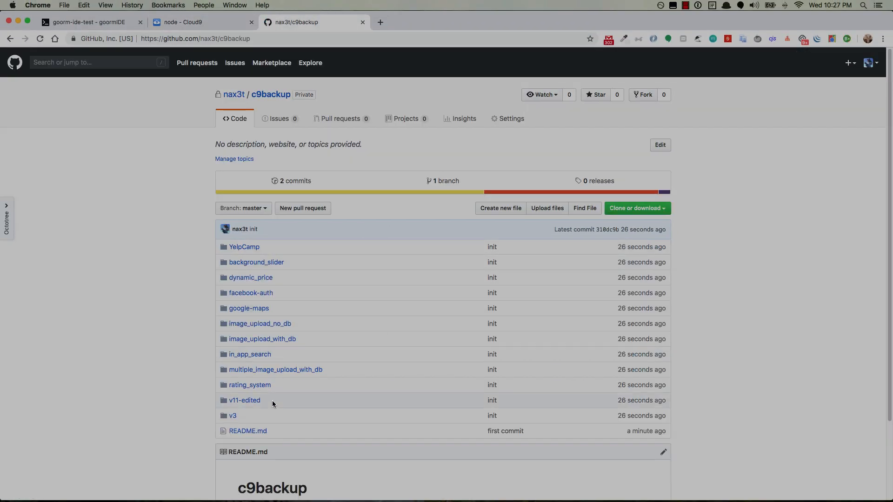
{"action": "mouse_move", "coordinate": [380, 326]}
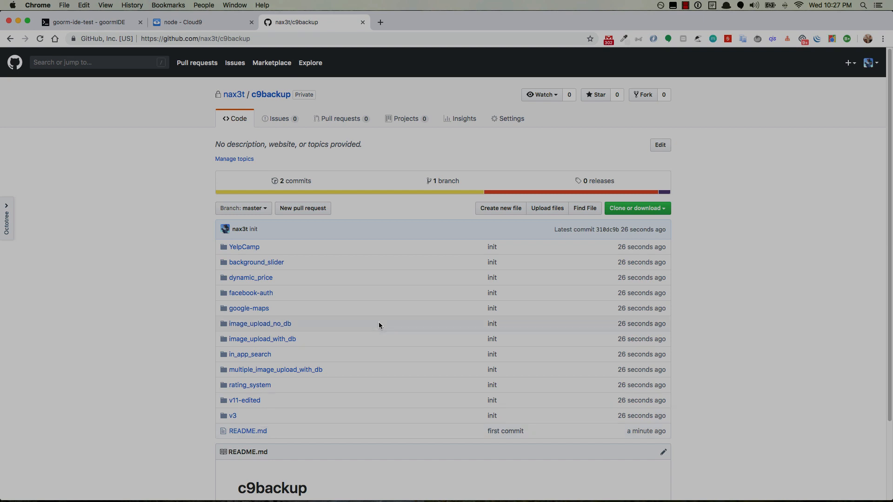
Step: Show the c9backup HTTPS clone URL on GitHub, then switch to goormIDE
{"action": "left_click", "coordinate": [637, 208]}
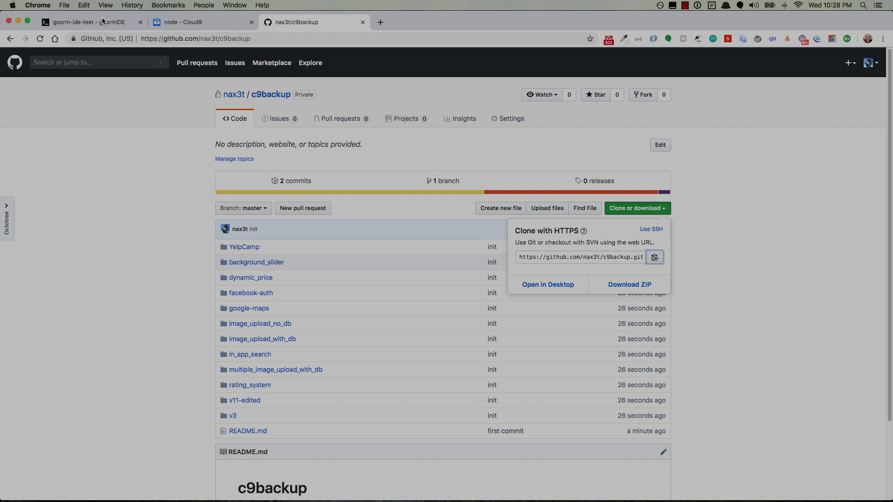
{"action": "left_click", "coordinate": [74, 22]}
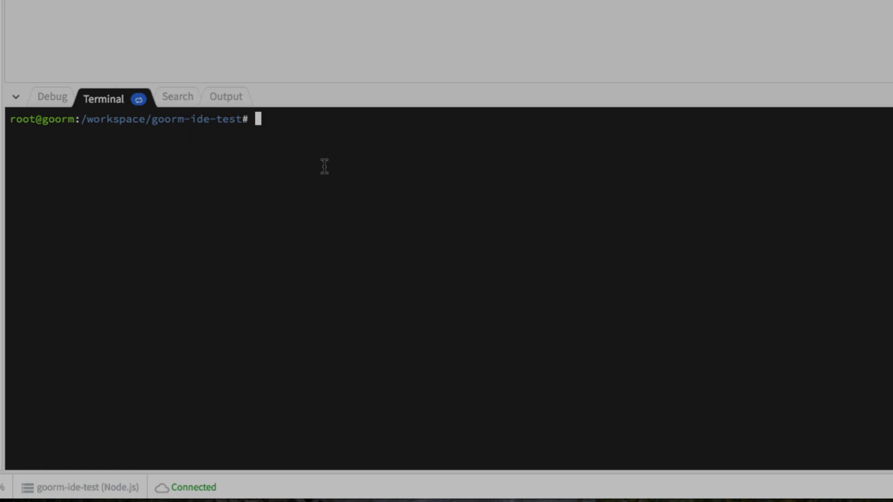
{"action": "type", "text": "git clo"}
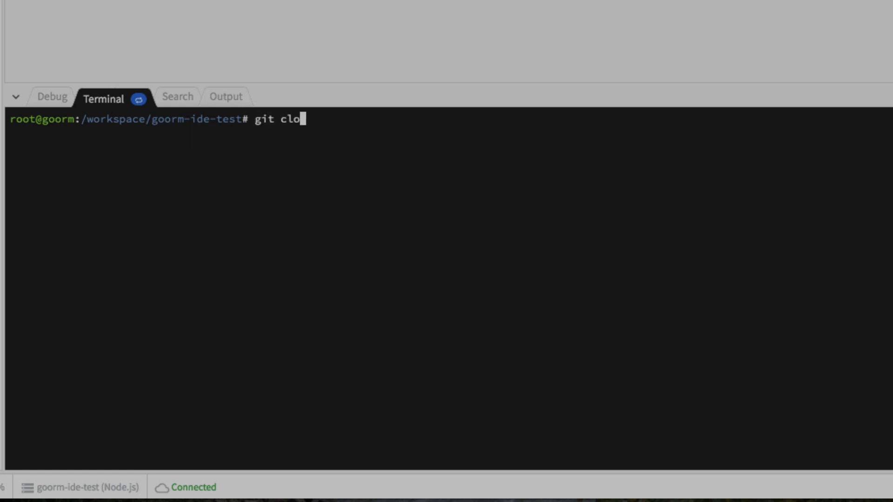
{"action": "type", "text": "ne https://github.com/nax3t/c9backup.git"}
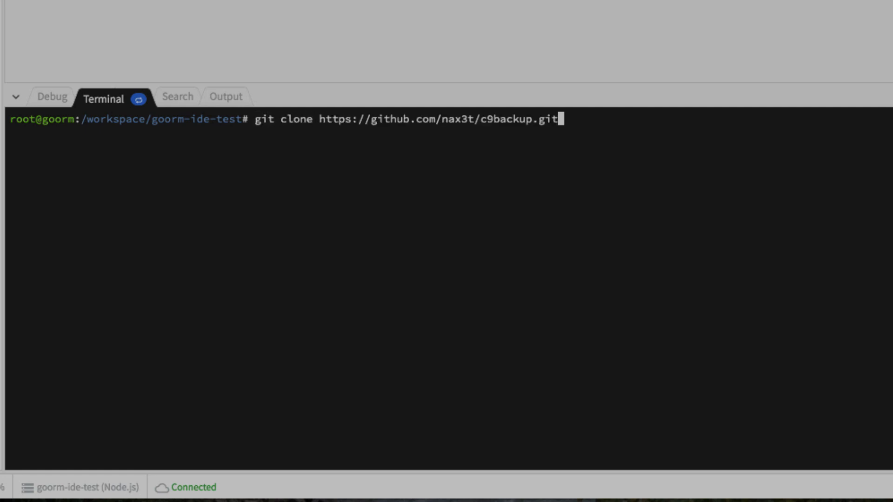
{"action": "key", "text": "Enter"}
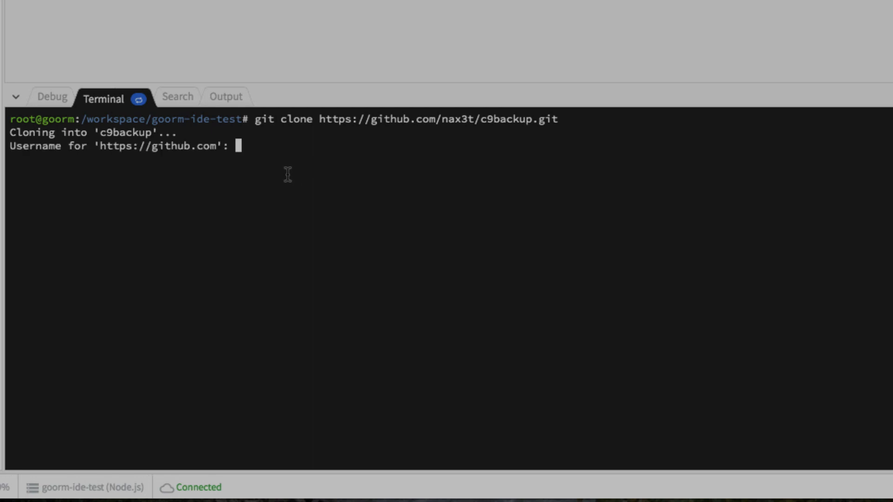
{"action": "type", "text": "nax3t"}
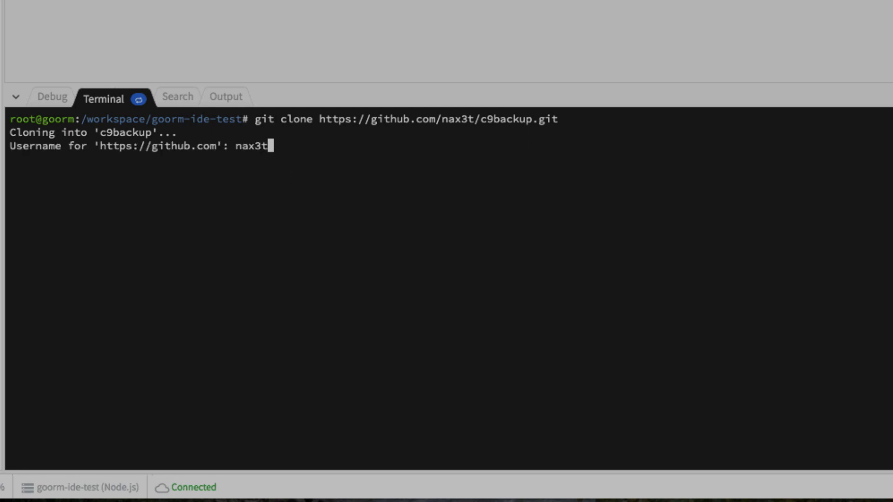
{"action": "key", "text": "Enter"}
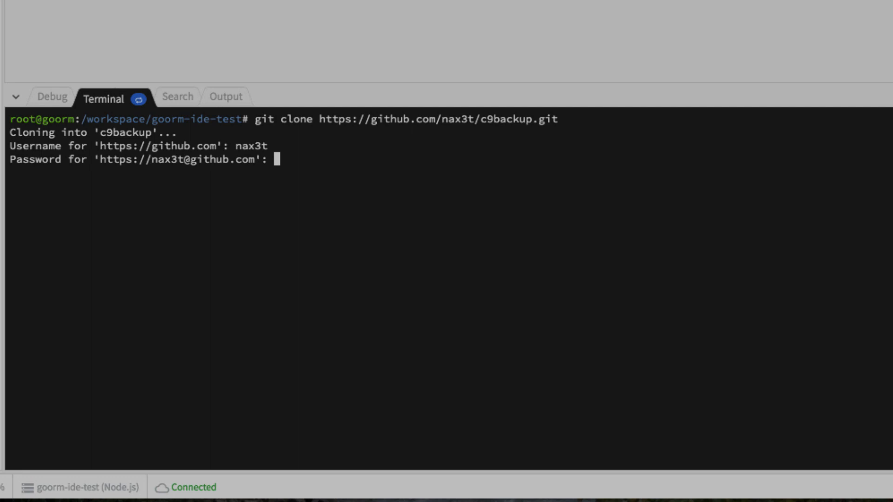
{"action": "key", "text": "Enter"}
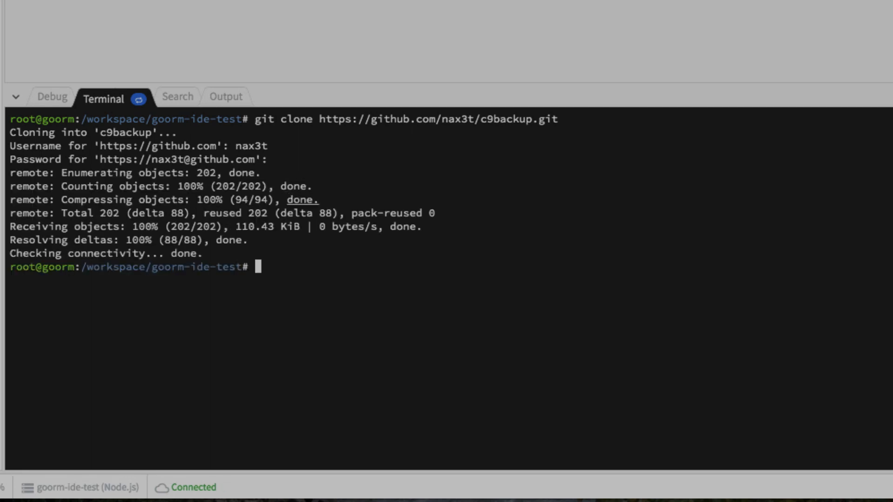
{"action": "type", "text": "cd c9backup/"}
{"action": "type", "text": "ls"}
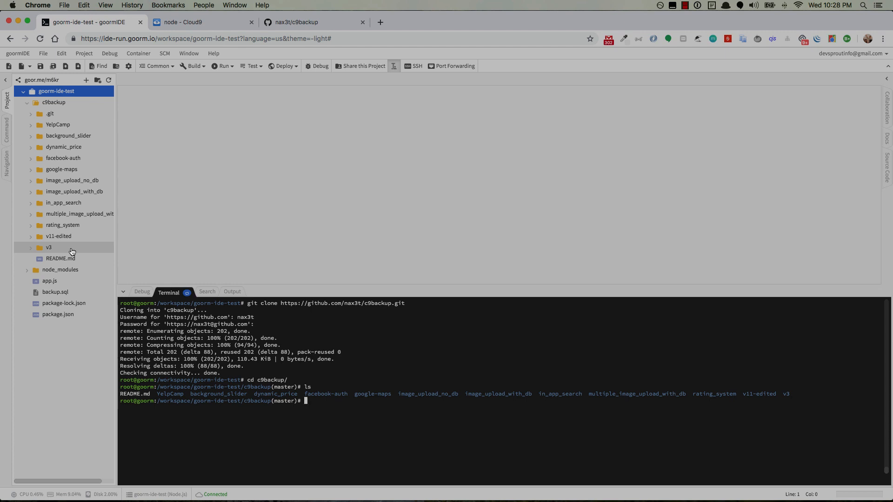
{"action": "mouse_move", "coordinate": [57, 240]}
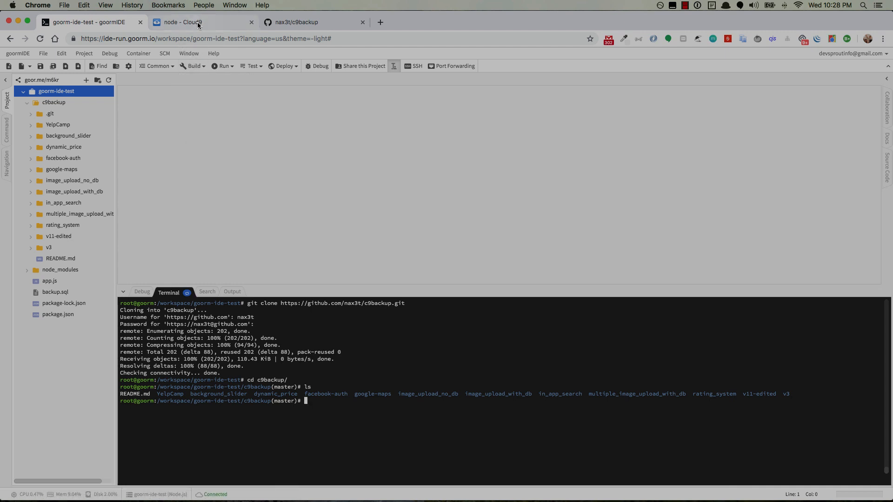
Step: Switch back to the Cloud9 workspace tab
{"action": "left_click", "coordinate": [198, 21]}
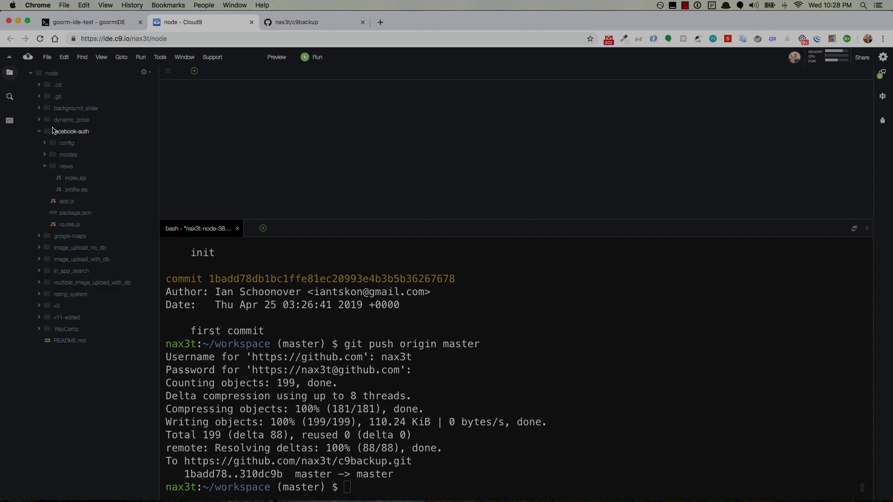
Step: Collapse the facebook-auth folder and return to the c9backup clone in goormIDE
{"action": "left_click", "coordinate": [40, 131]}
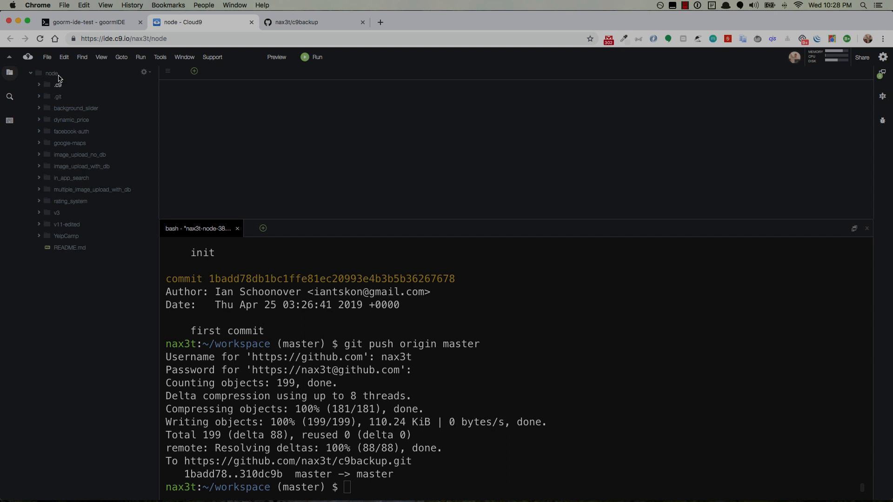
{"action": "mouse_move", "coordinate": [66, 236]}
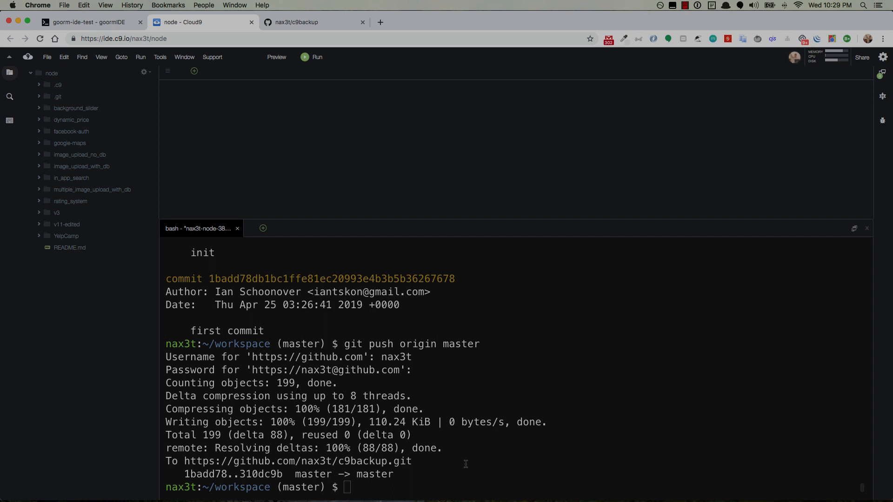
{"action": "mouse_move", "coordinate": [274, 197]}
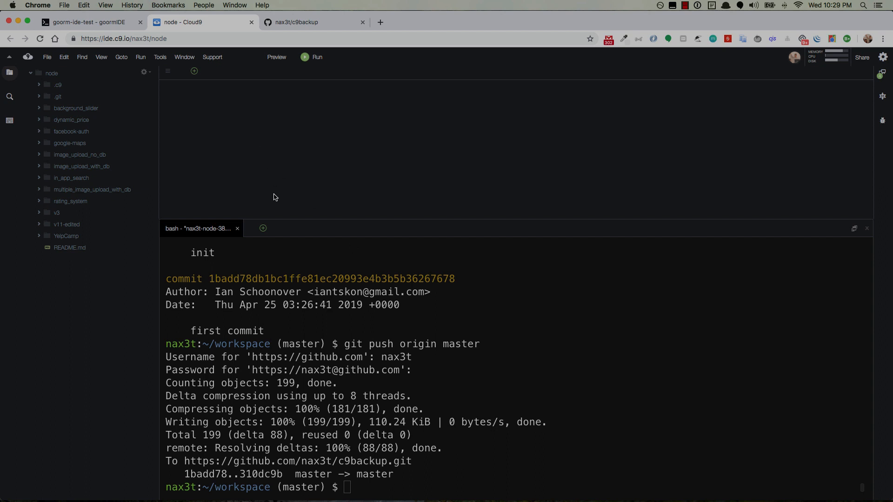
{"action": "mouse_move", "coordinate": [80, 188]}
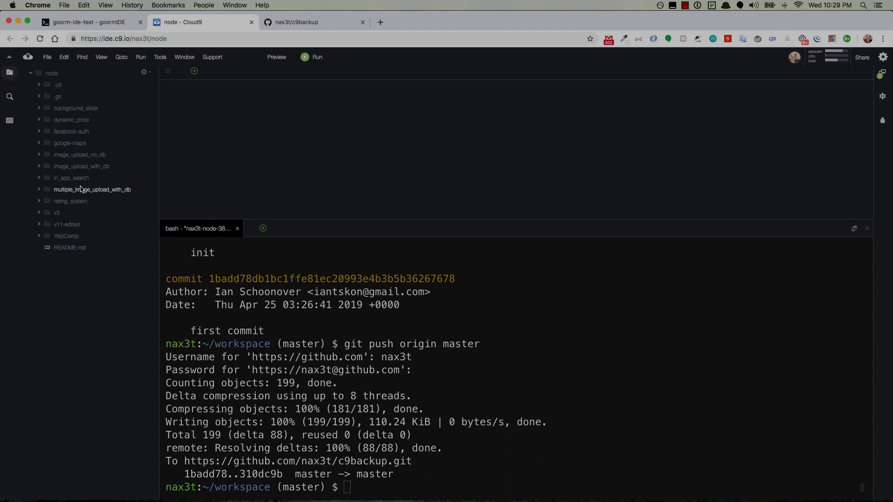
{"action": "mouse_move", "coordinate": [319, 328]}
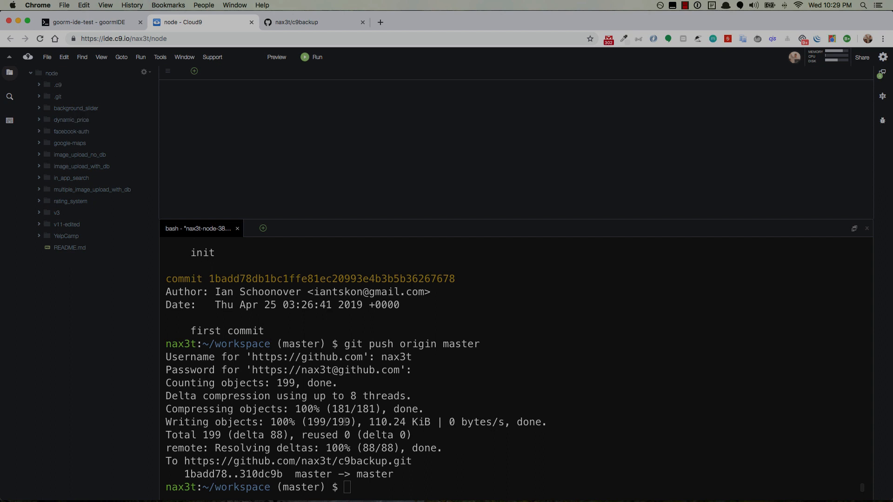
{"action": "mouse_move", "coordinate": [432, 471]}
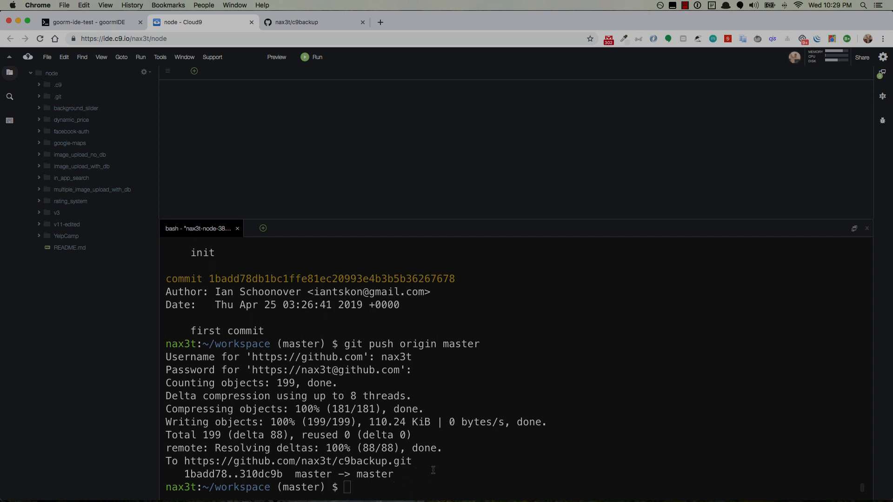
{"action": "mouse_move", "coordinate": [460, 470]}
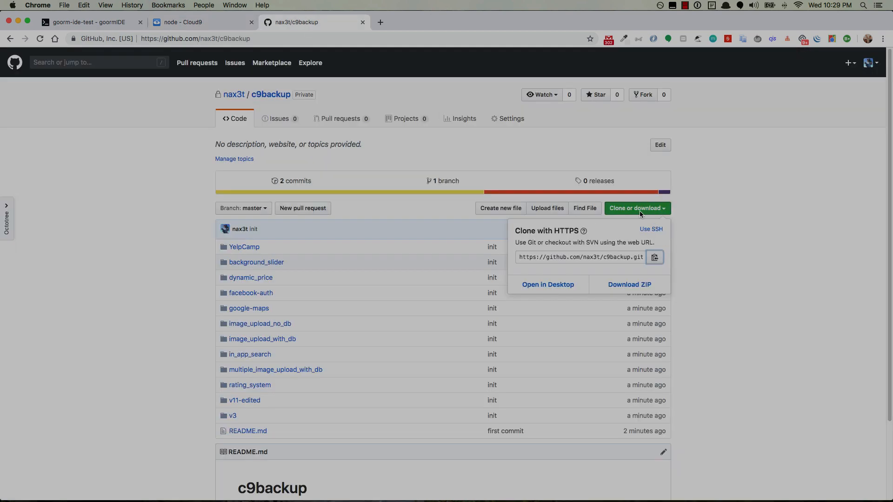
{"action": "left_click", "coordinate": [84, 22]}
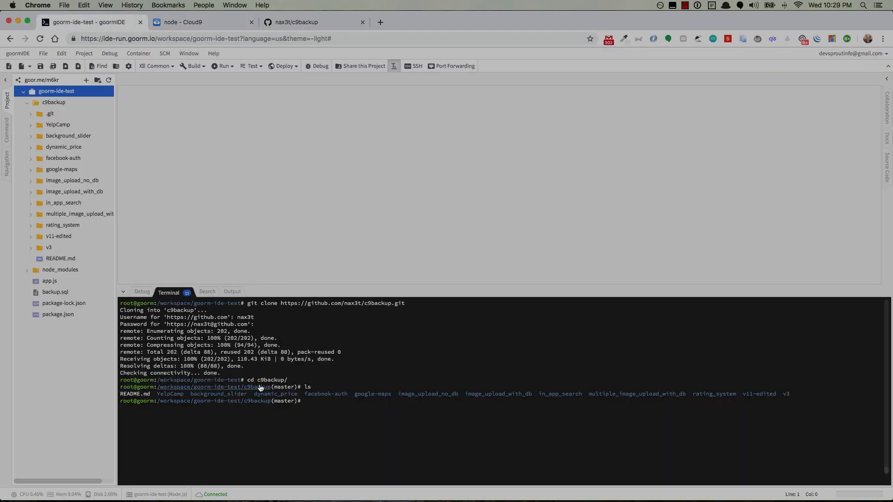